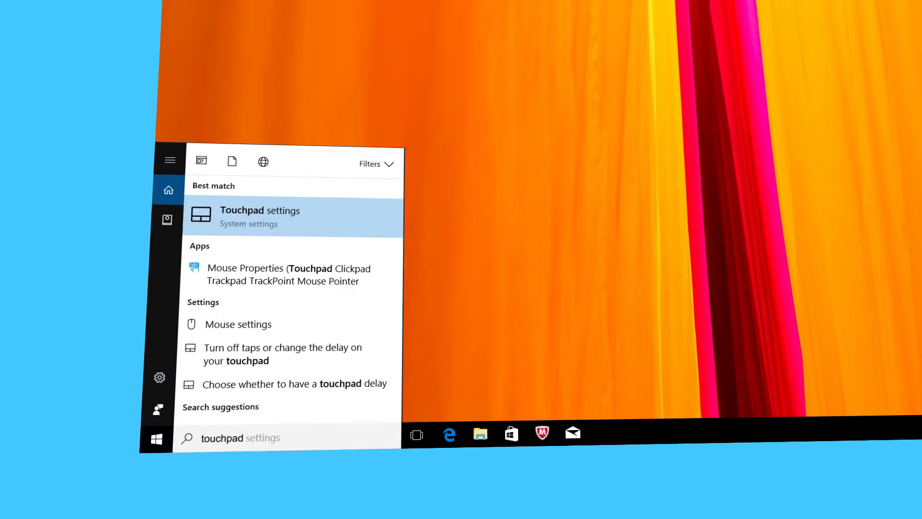
{"action": "mouse_move", "coordinate": [308, 228]}
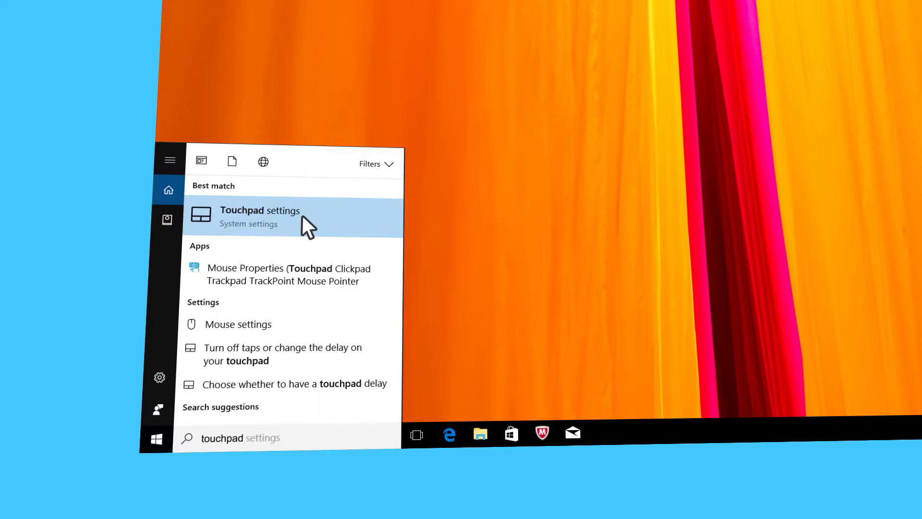
Step: Open the Touchpad settings page from the Start search results
{"action": "left_click", "coordinate": [260, 210]}
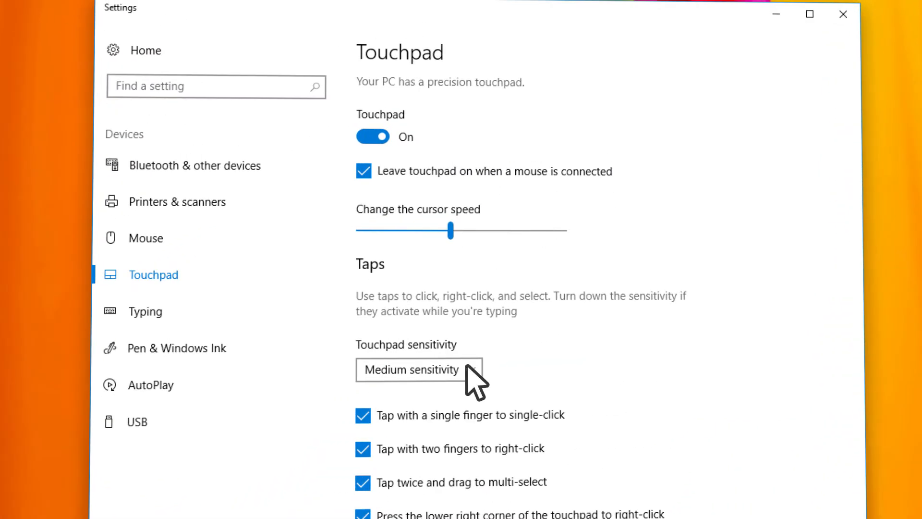
Step: Keep touchpad sensitivity at Medium and centre the cursor speed slider
{"action": "left_click", "coordinate": [418, 370]}
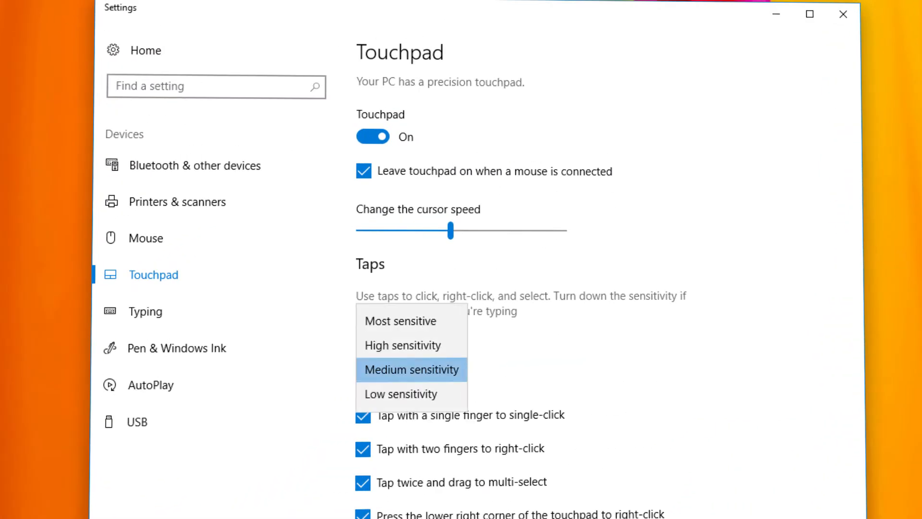
{"action": "left_click", "coordinate": [411, 369]}
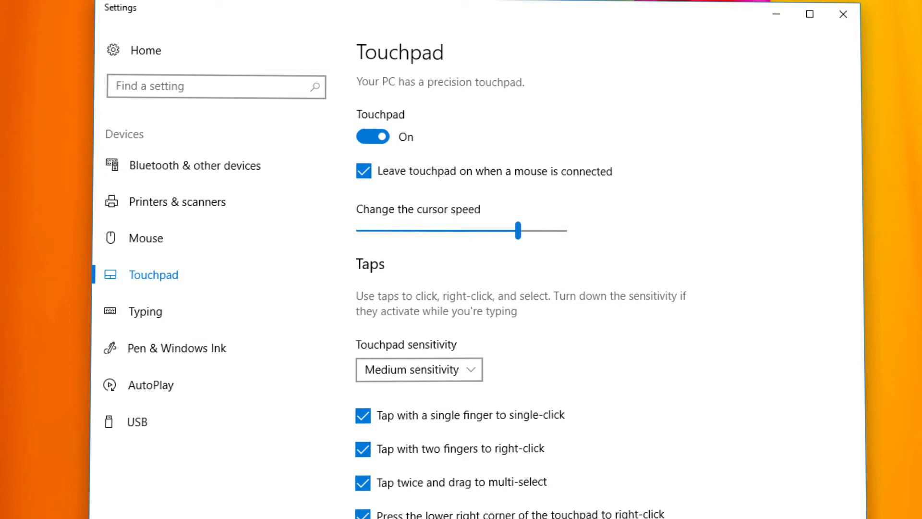
{"action": "left_click_drag", "start_coordinate": [518, 232], "coordinate": [452, 231]}
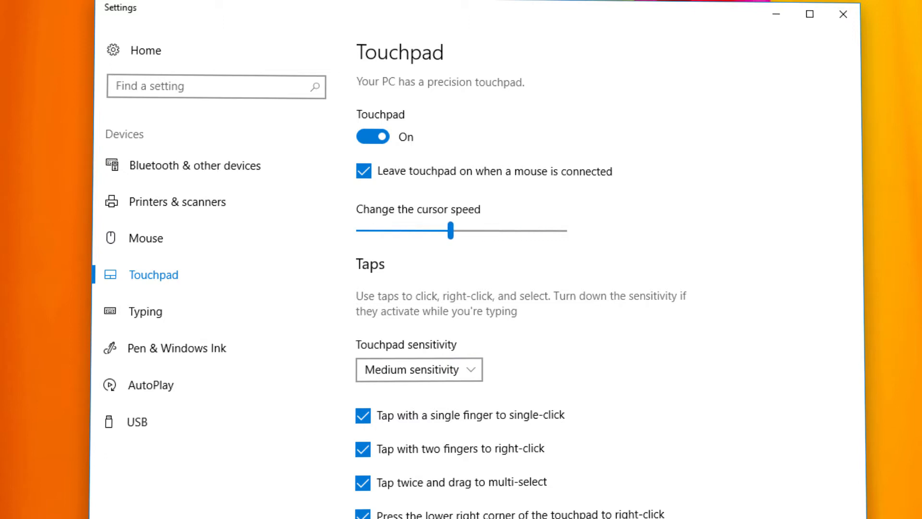
Step: Reach the ThinkPad touchpad's detailed settings through Additional mouse settings
{"action": "scroll", "scroll_direction": "down", "scroll_amount": 3}
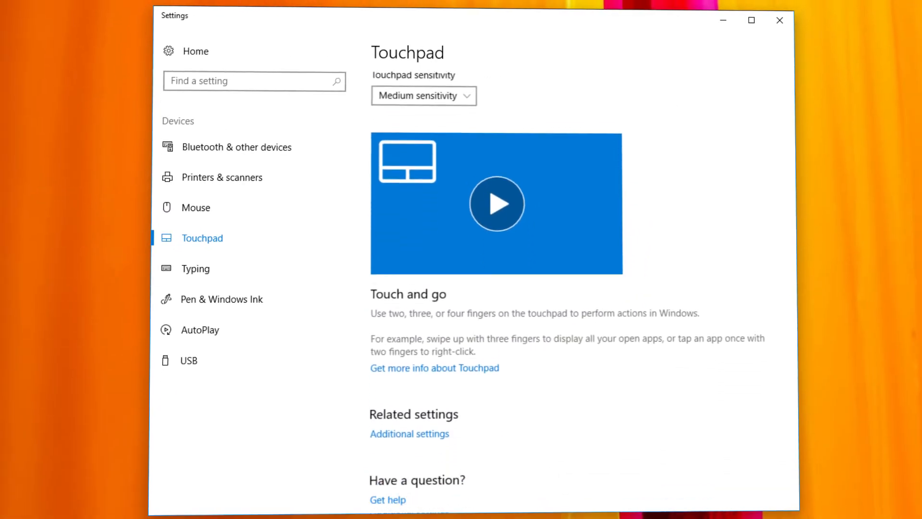
{"action": "scroll", "scroll_direction": "down", "scroll_amount": 3}
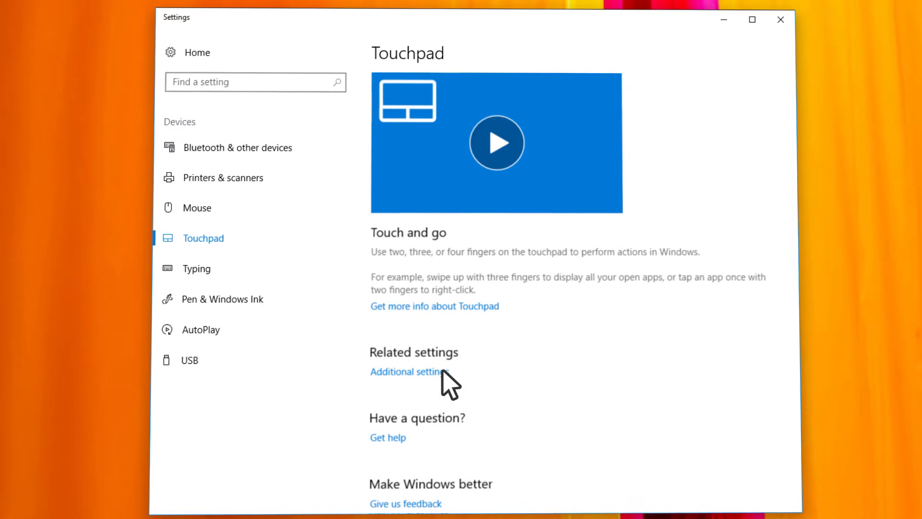
{"action": "left_click", "coordinate": [411, 372]}
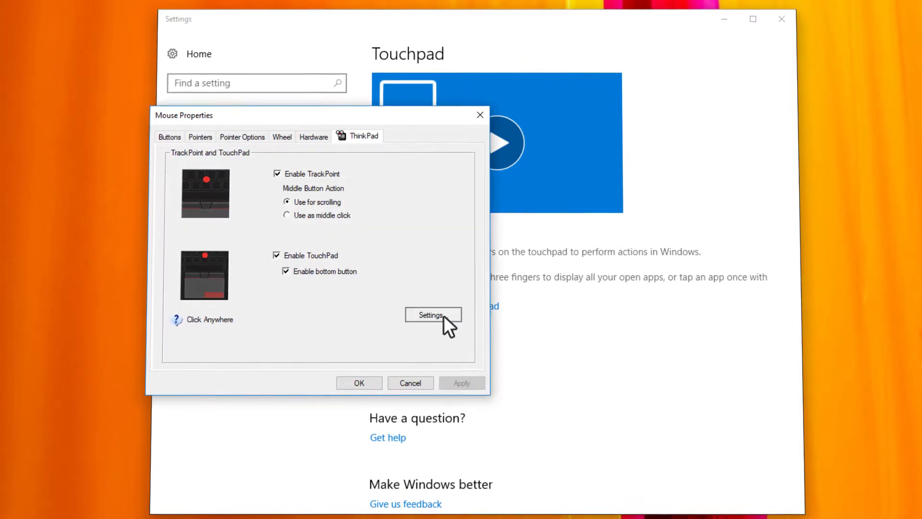
{"action": "left_click", "coordinate": [433, 316]}
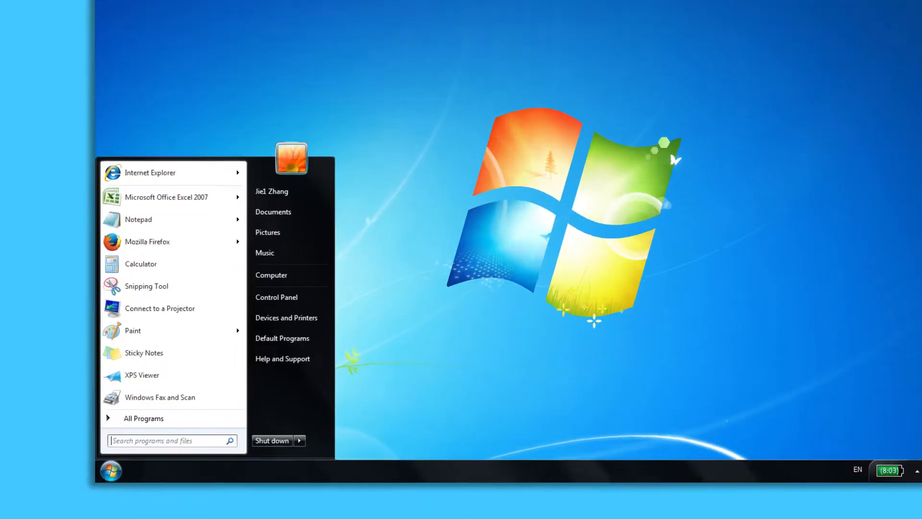
Step: Search 'touchpad' from the Windows 7 Start menu and reach the ThinkPad TouchPad settings
{"action": "type", "text": "touchpad"}
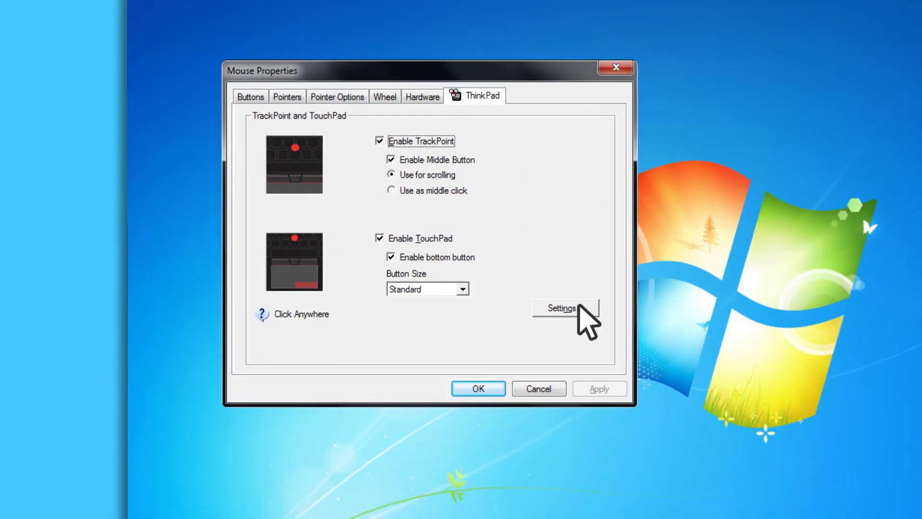
{"action": "left_click", "coordinate": [565, 307]}
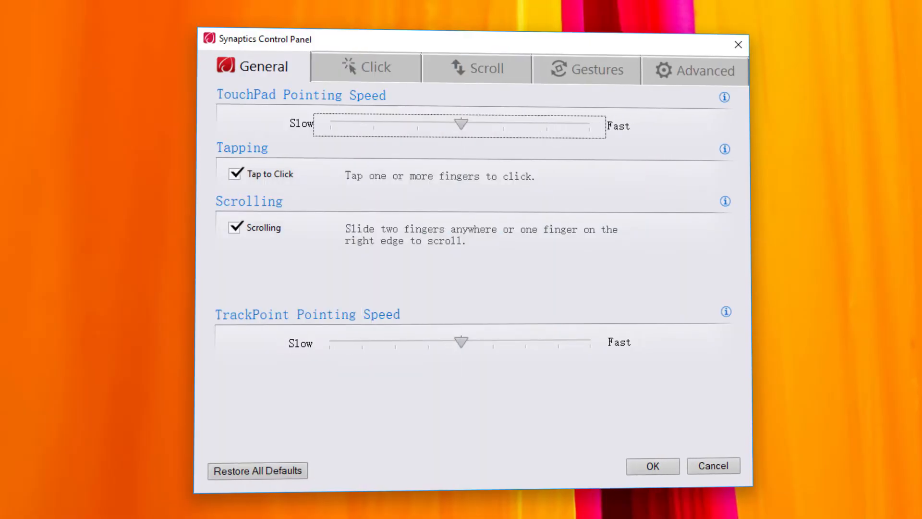
{"action": "left_click_drag", "start_coordinate": [461, 124], "coordinate": [501, 124]}
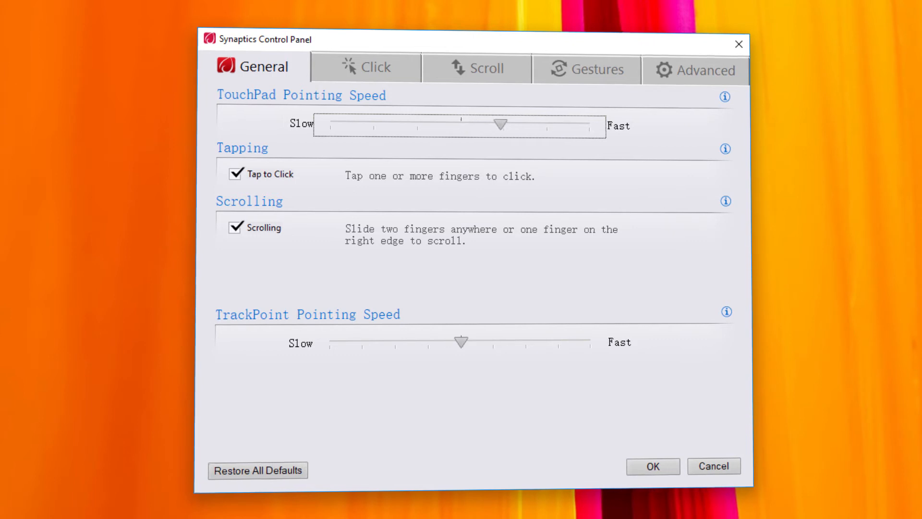
{"action": "left_click_drag", "start_coordinate": [499, 124], "coordinate": [461, 124]}
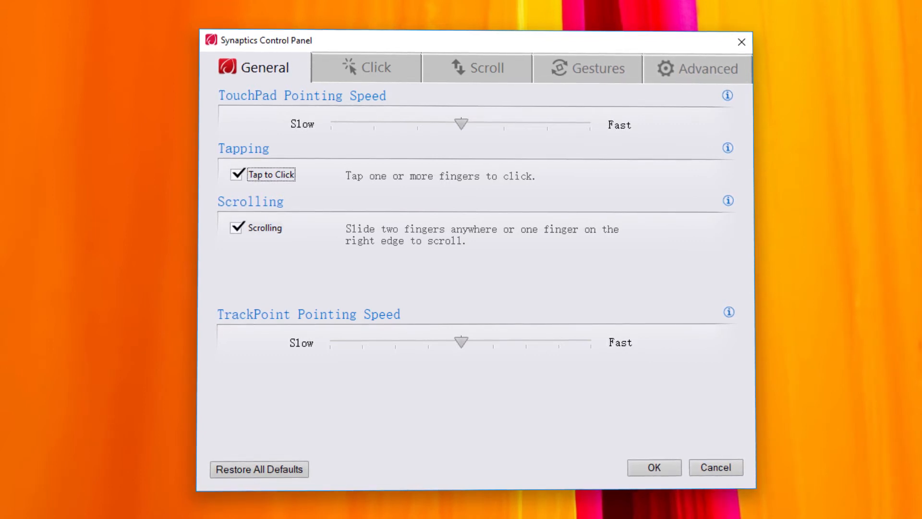
Step: Enable Gesture Filtering under Advanced Smart Check, then show the Motion settings
{"action": "left_click", "coordinate": [708, 69]}
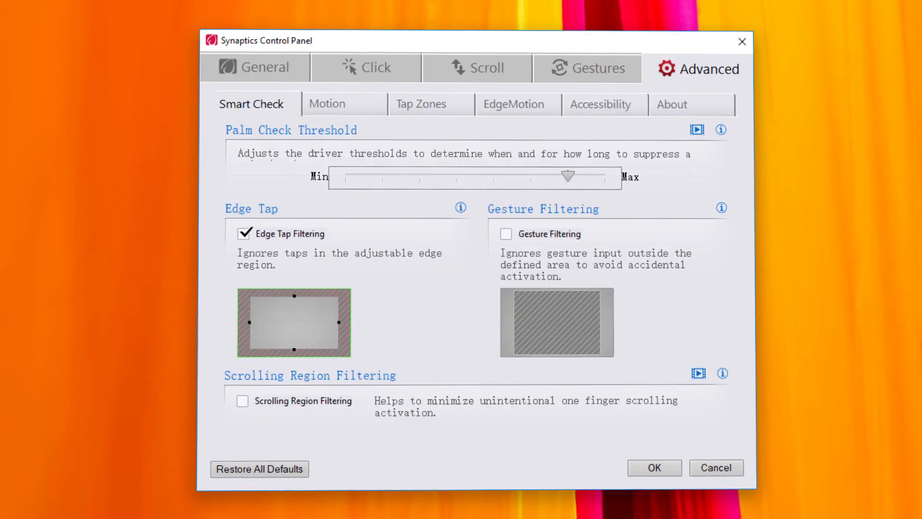
{"action": "left_click", "coordinate": [244, 234]}
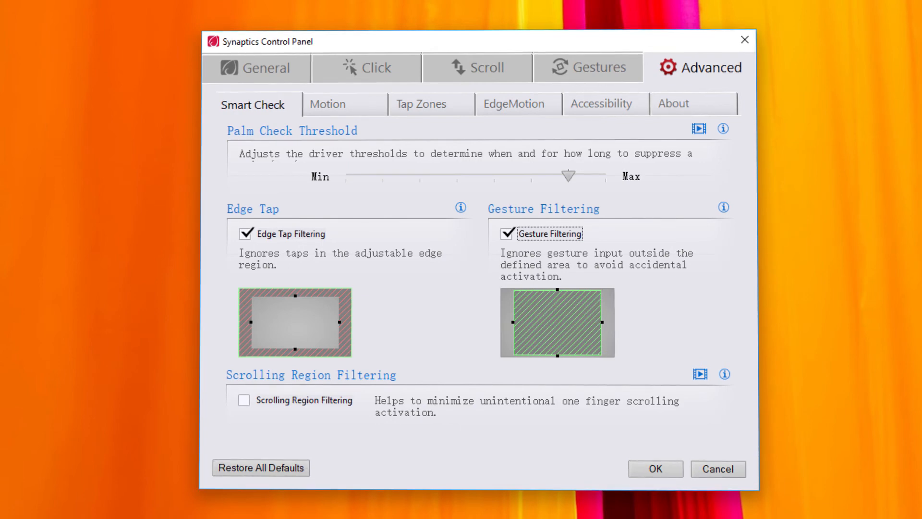
{"action": "left_click", "coordinate": [327, 104]}
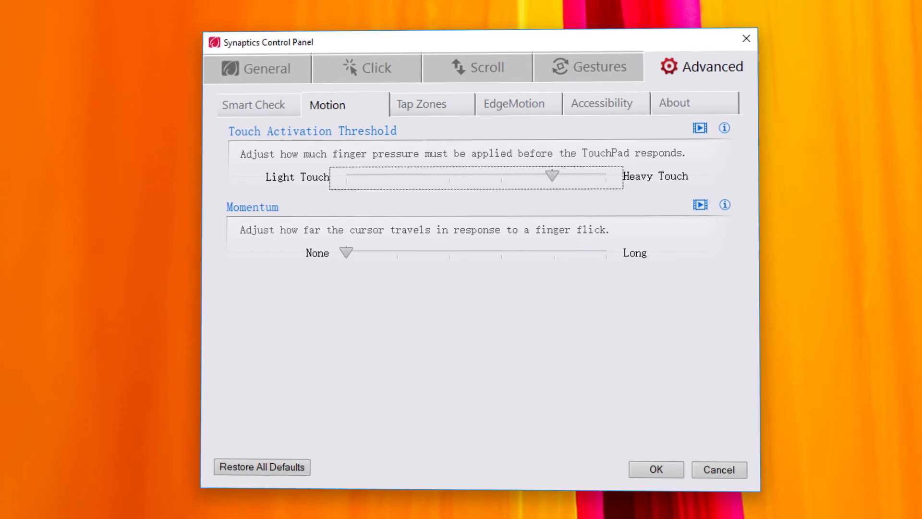
Step: Set Touch Activation Threshold to Light Touch; search 'Touchpad Not Working' in the browser
{"action": "left_click_drag", "start_coordinate": [551, 175], "coordinate": [365, 175]}
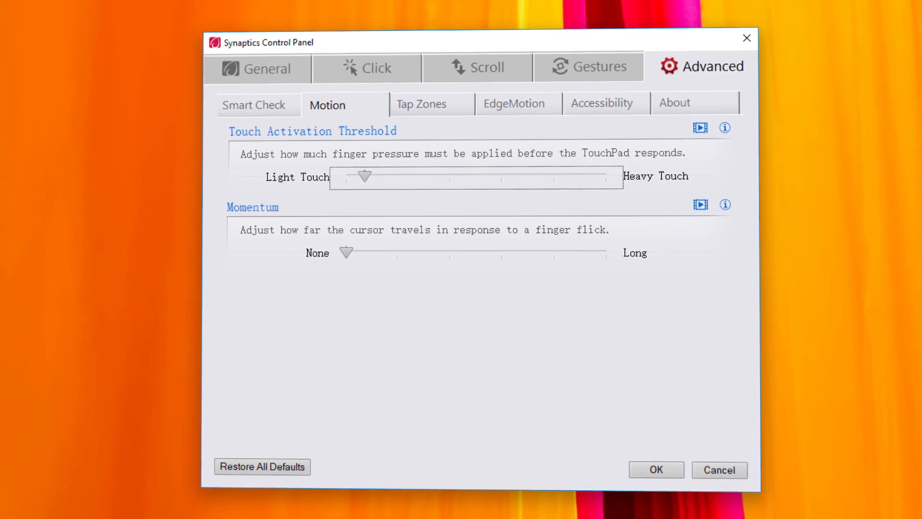
{"action": "left_click_drag", "start_coordinate": [365, 177], "coordinate": [341, 177]}
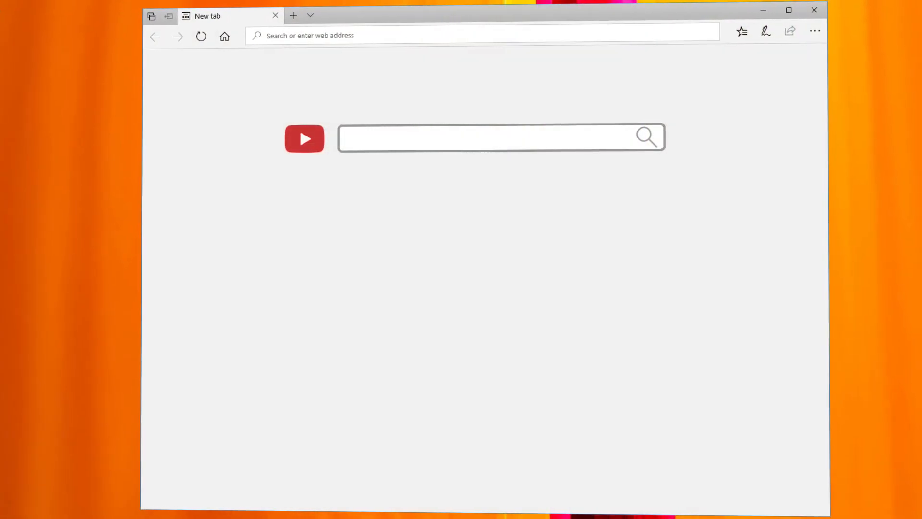
{"action": "type", "text": "Touchpad Not Working"}
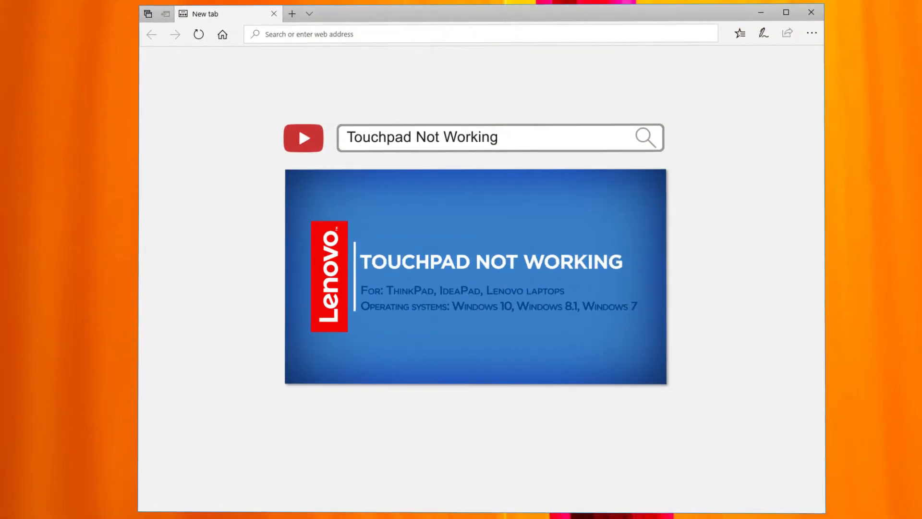